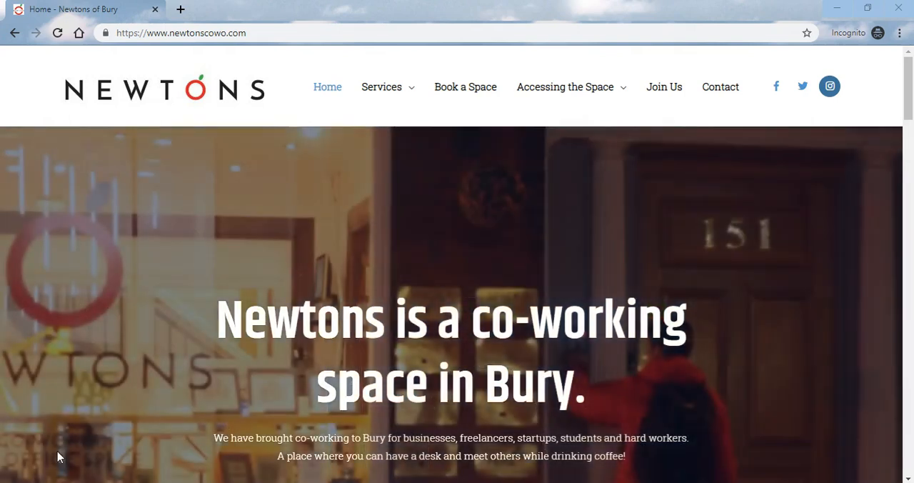
# - From Services go to the Virtual Office page and scroll to its 'Want to get started?' section
pyautogui.click(565, 87)
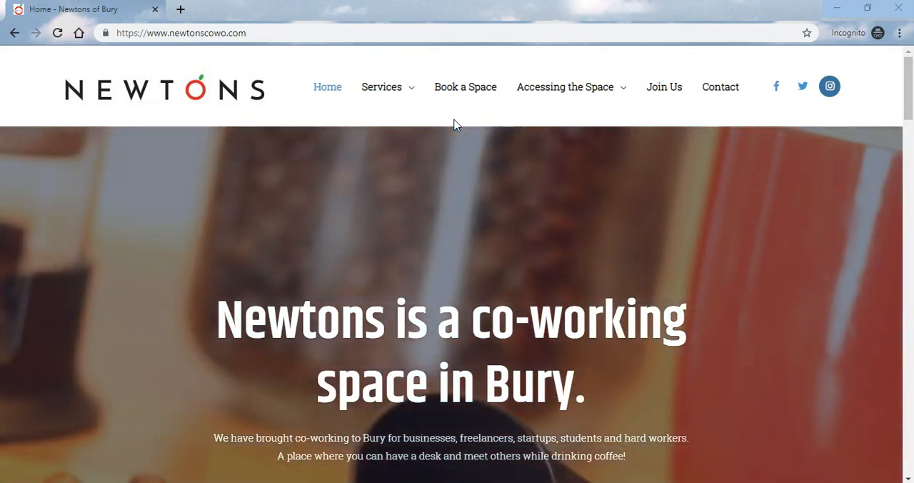
pyautogui.click(382, 87)
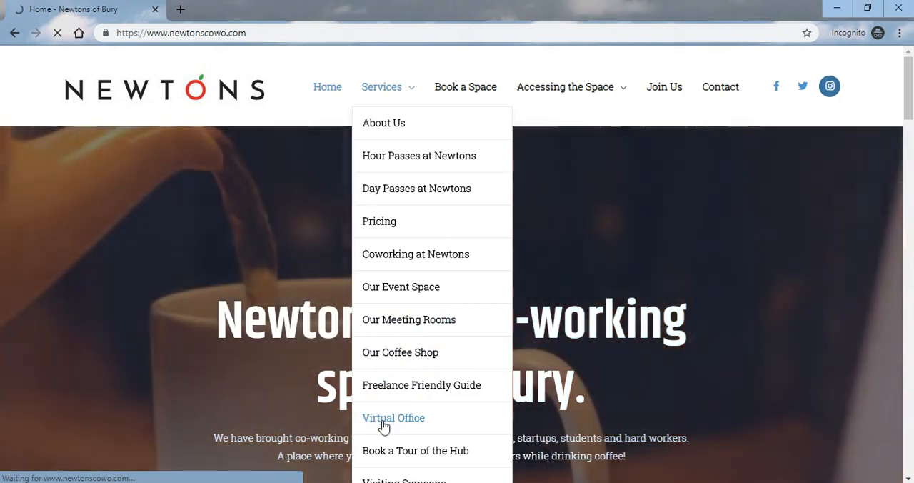
pyautogui.click(393, 418)
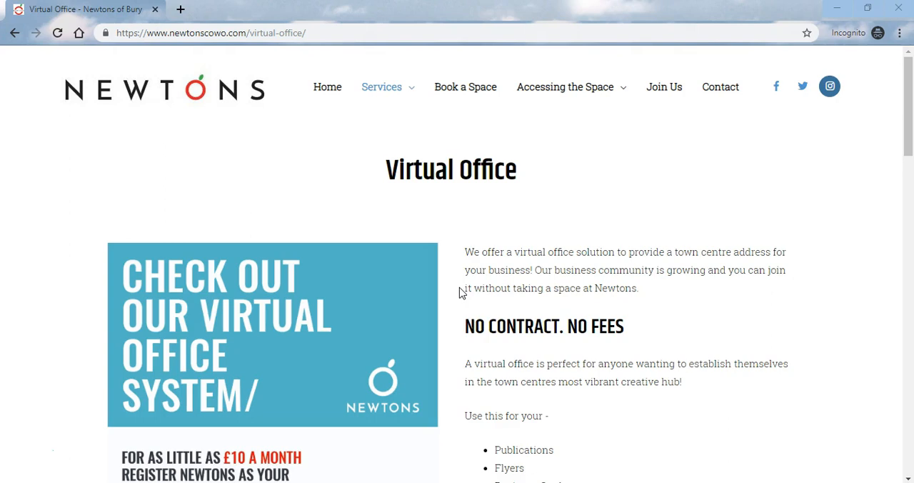
pyautogui.scroll(-3)
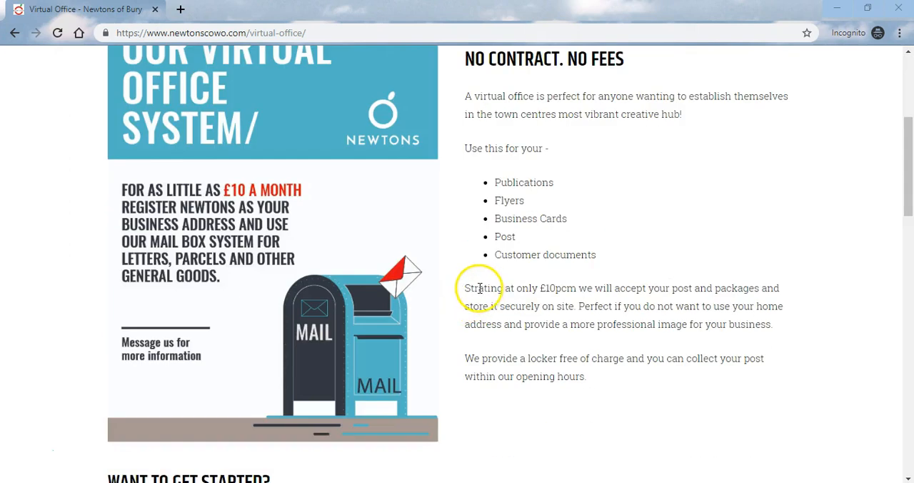
pyautogui.scroll(-3)
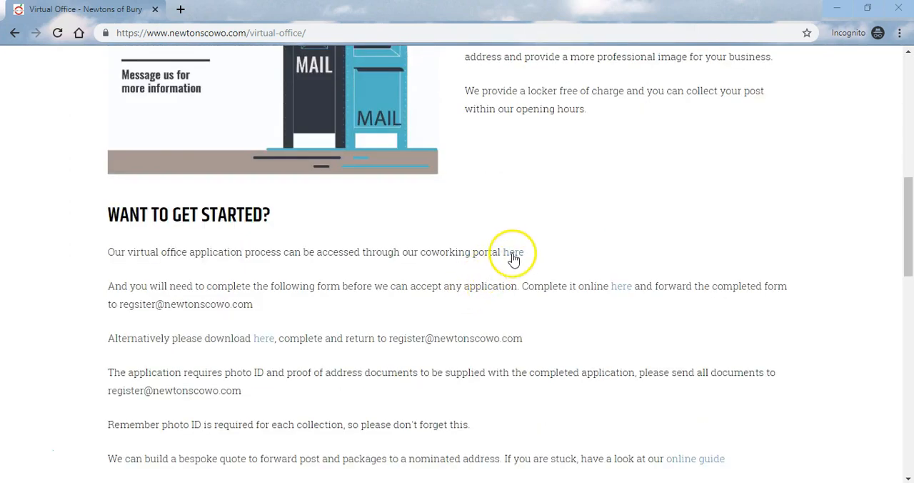
# - Follow the coworking portal 'here' link and scroll to the Virtual Office plans
pyautogui.click(513, 252)
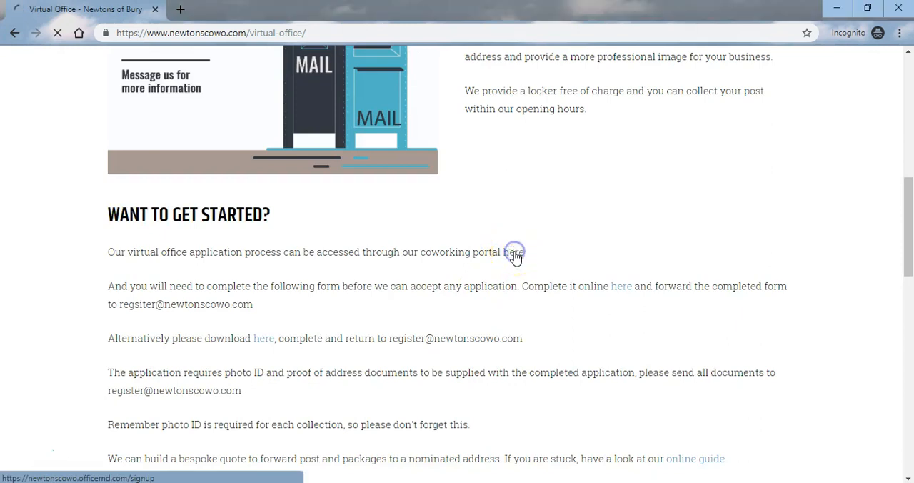
pyautogui.click(515, 252)
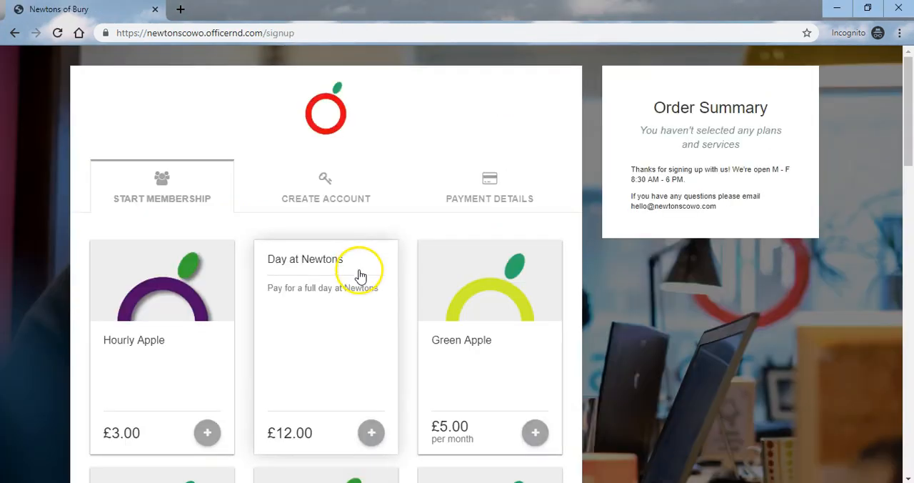
pyautogui.moveTo(371, 259)
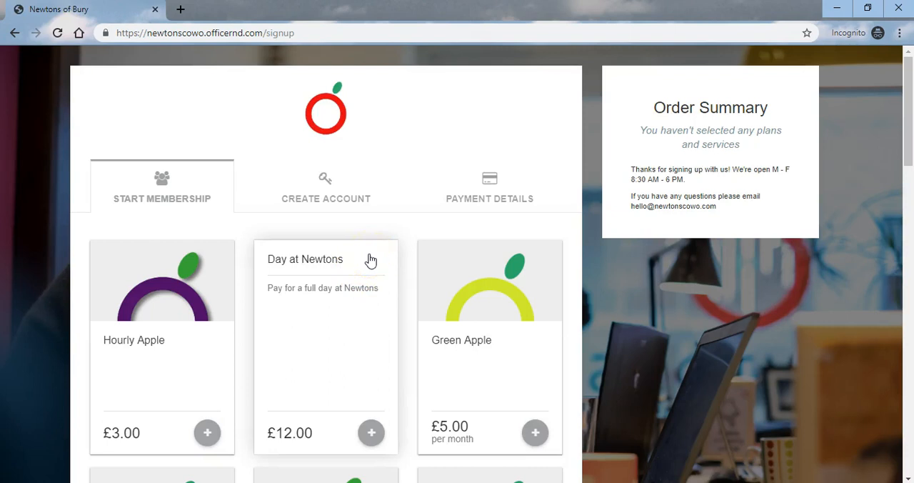
pyautogui.scroll(-3)
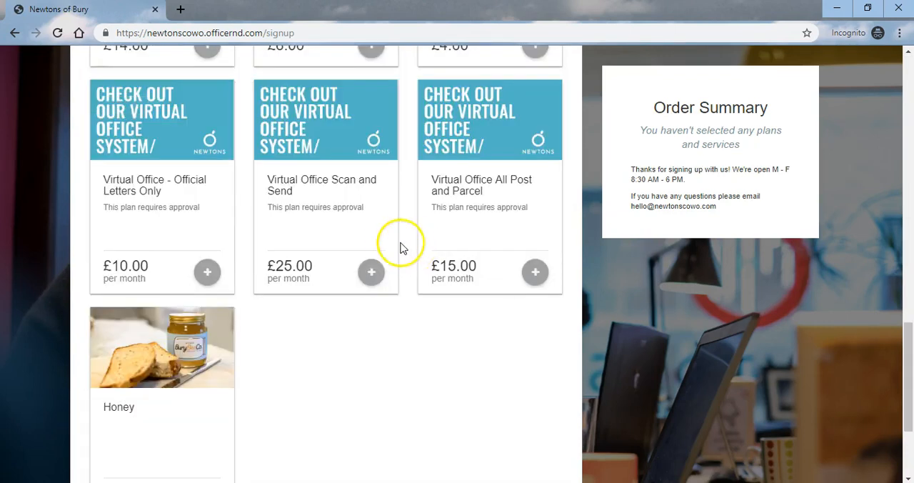
pyautogui.moveTo(250, 177)
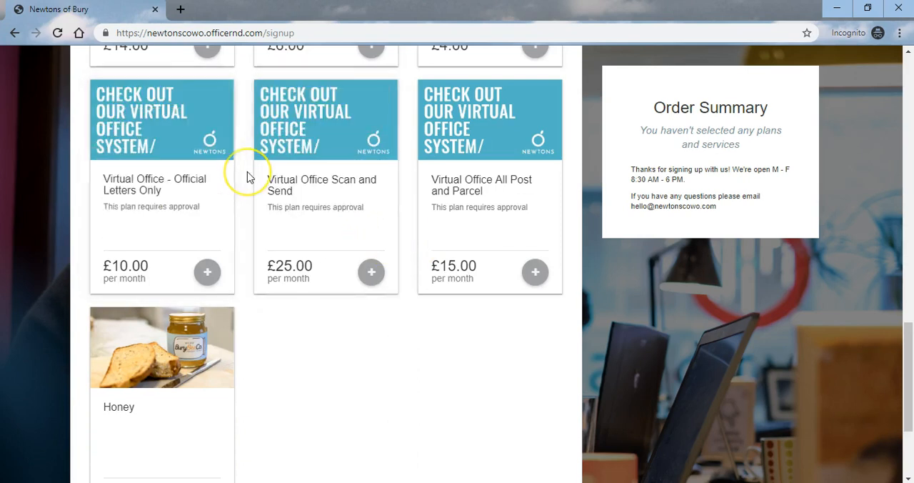
pyautogui.moveTo(257, 178)
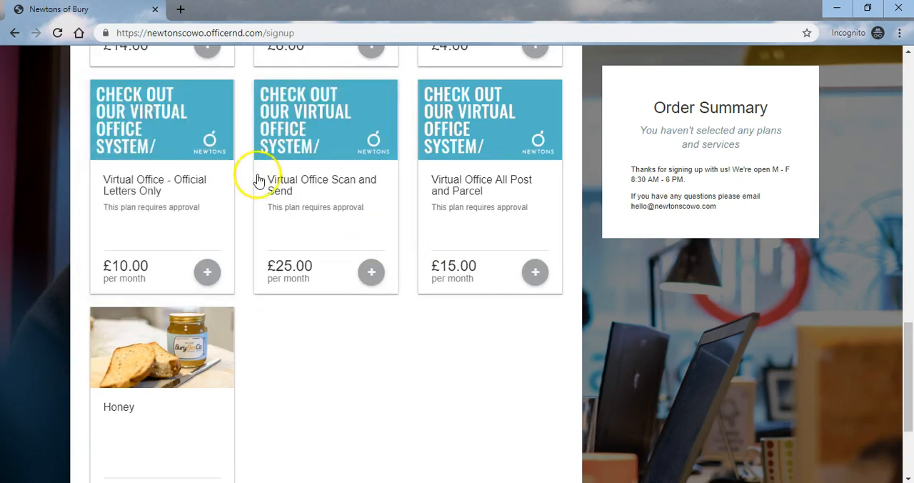
# - Add the Virtual Office Scan and Send plan (£25/month) to the order summary
pyautogui.click(372, 272)
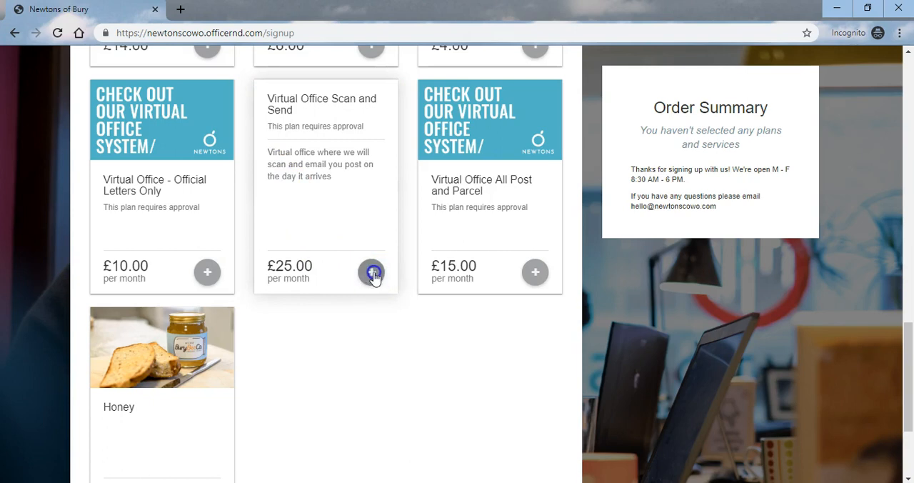
pyautogui.click(371, 272)
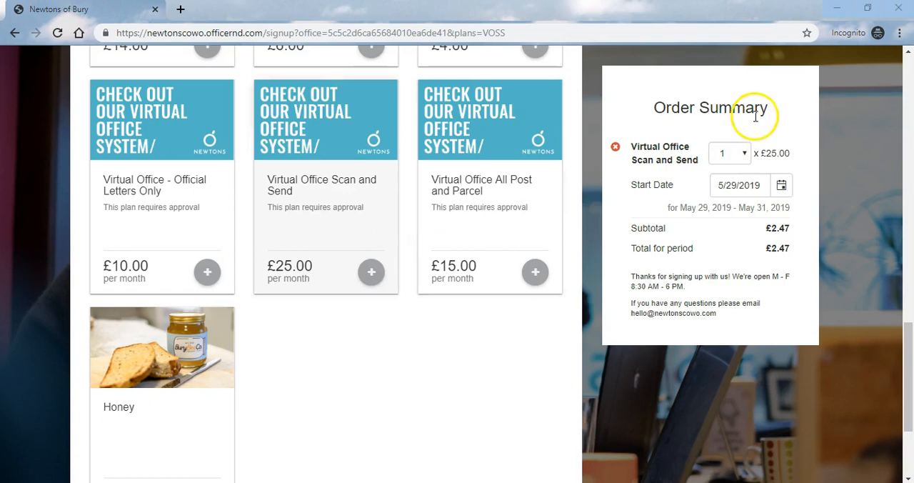
pyautogui.moveTo(765, 140)
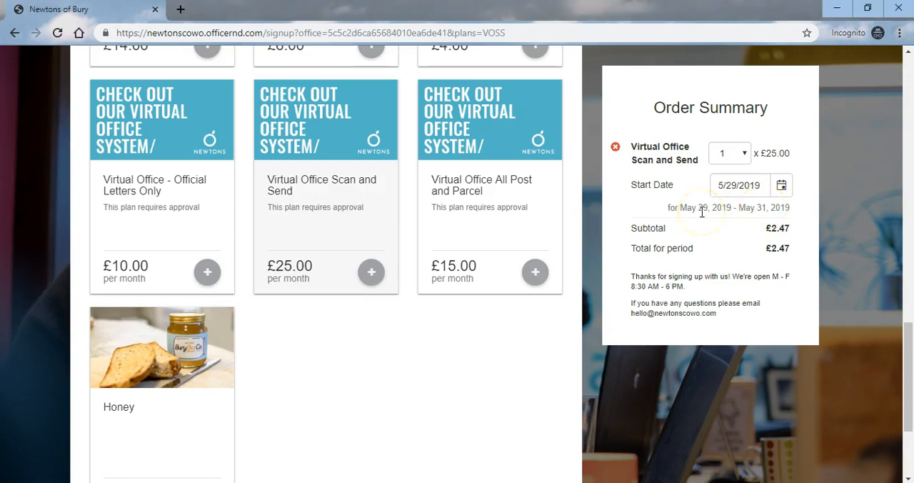
pyautogui.scroll(-3)
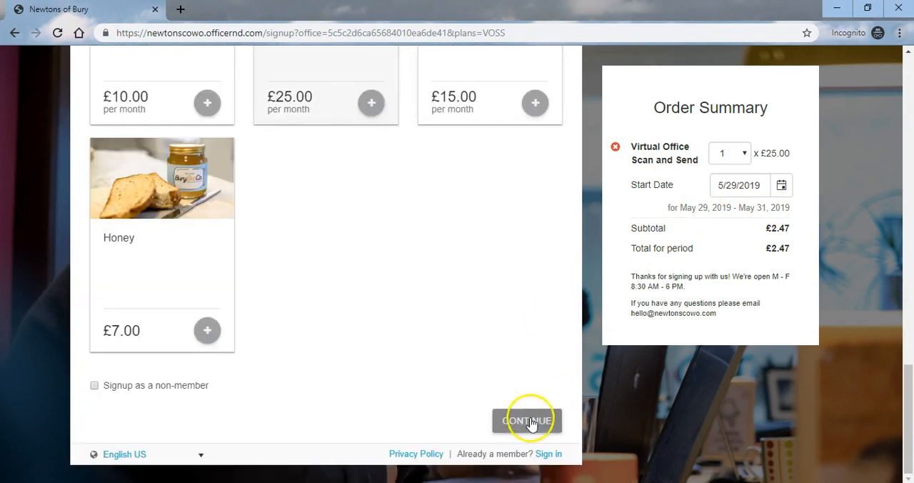
pyautogui.click(527, 420)
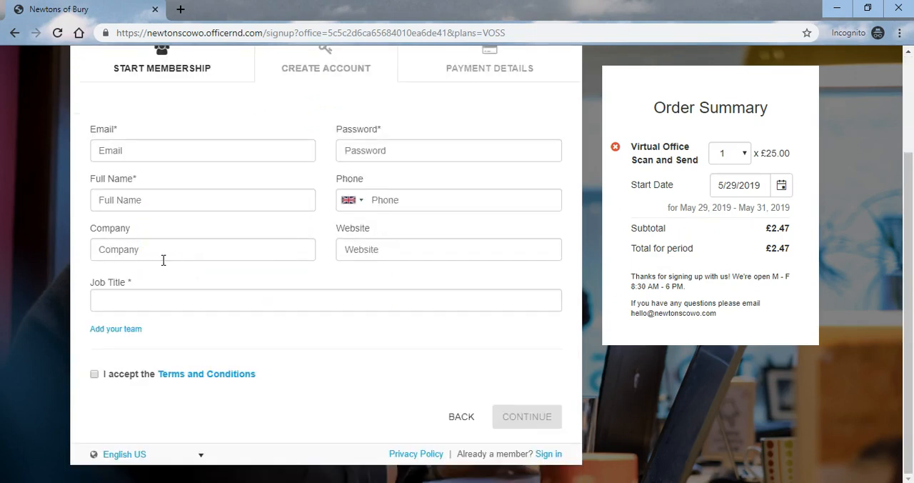
pyautogui.write('v')
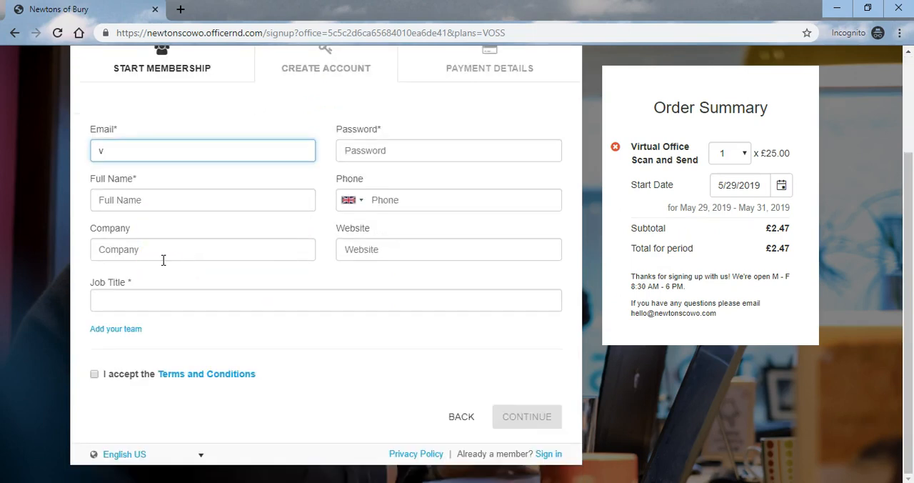
pyautogui.write('irtualofficeatnewtons@')
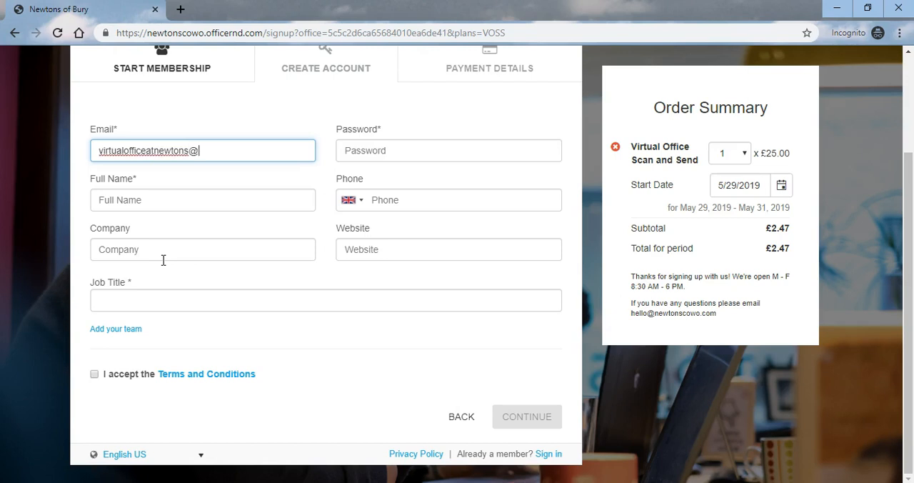
pyautogui.write('••')
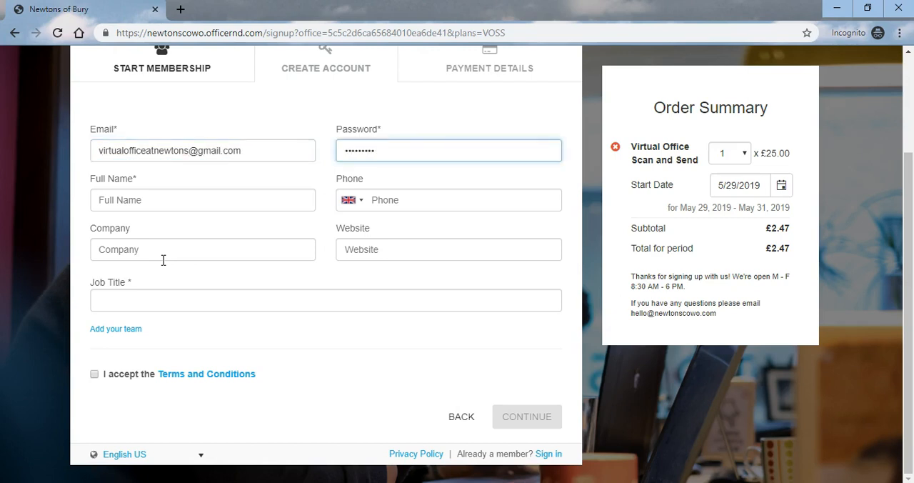
pyautogui.write('M')
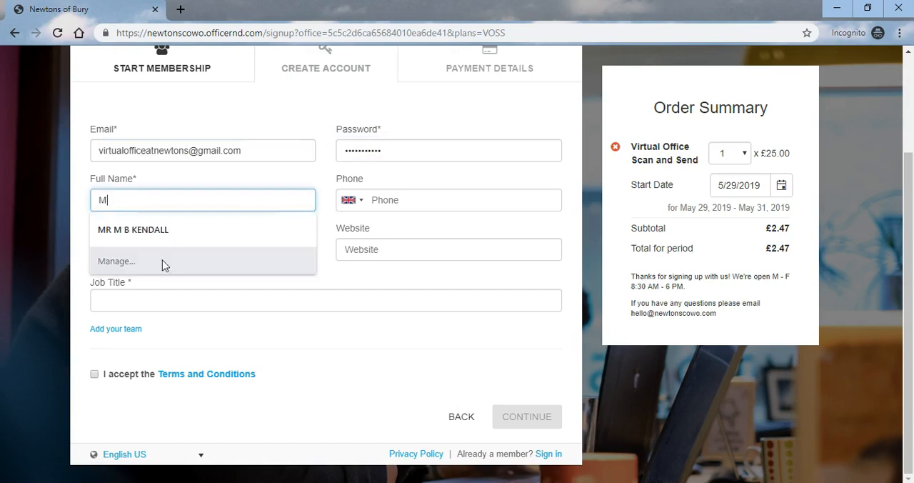
pyautogui.write('atthew Kend')
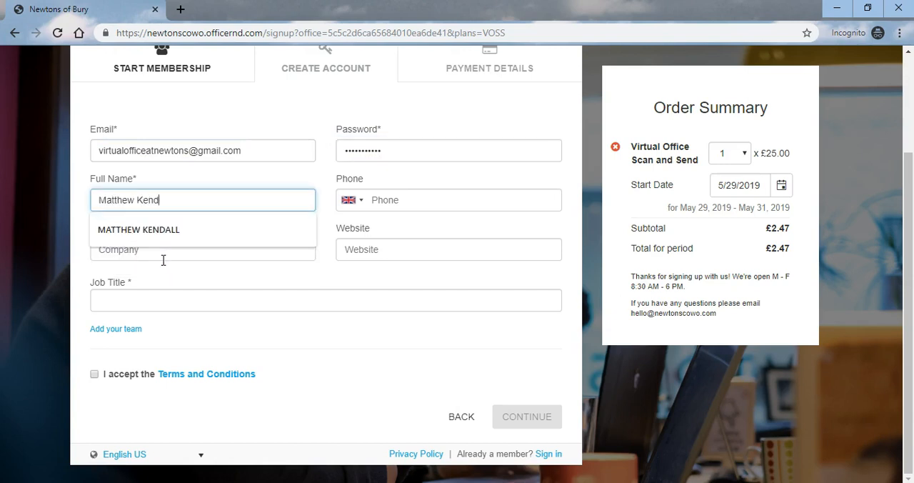
pyautogui.write('161')
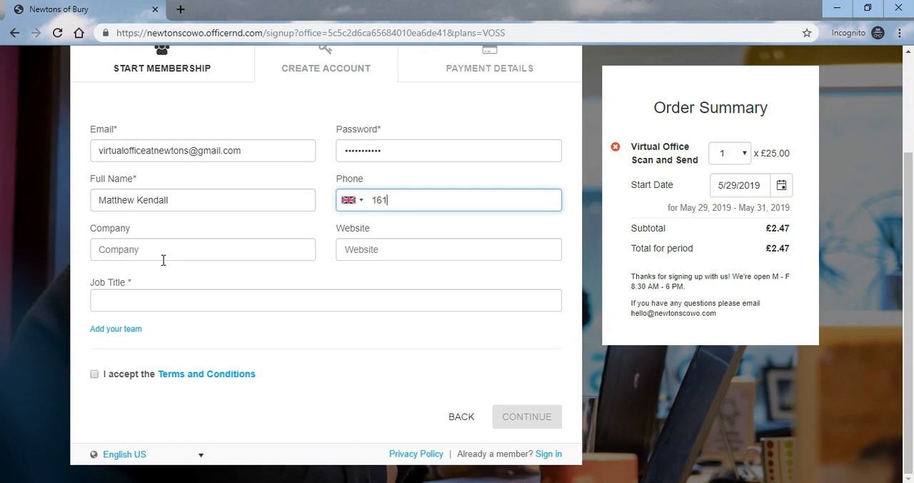
pyautogui.write('7617')
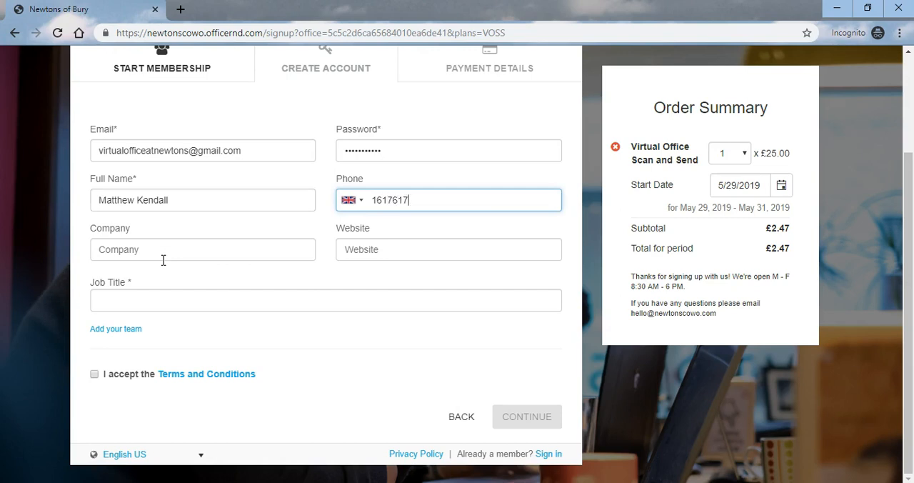
pyautogui.write('014')
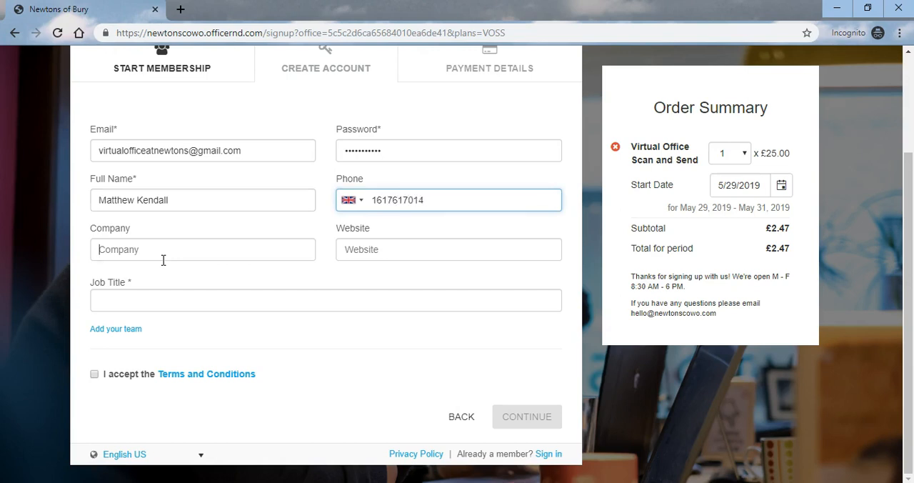
pyautogui.write('Newtons')
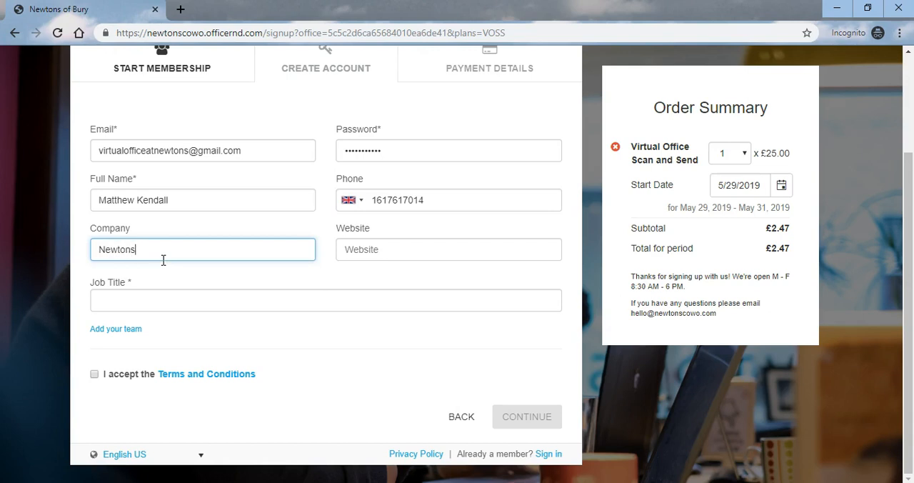
pyautogui.write('www.newtonscoo')
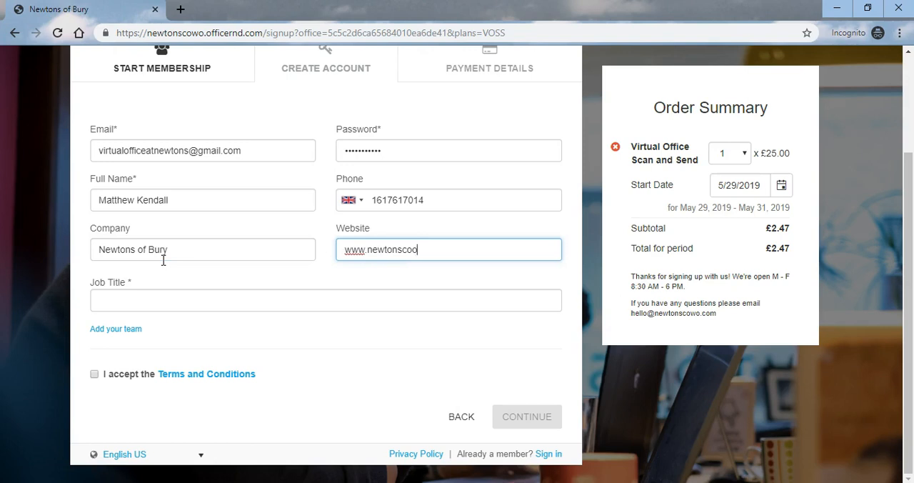
pyautogui.write('wo.com')
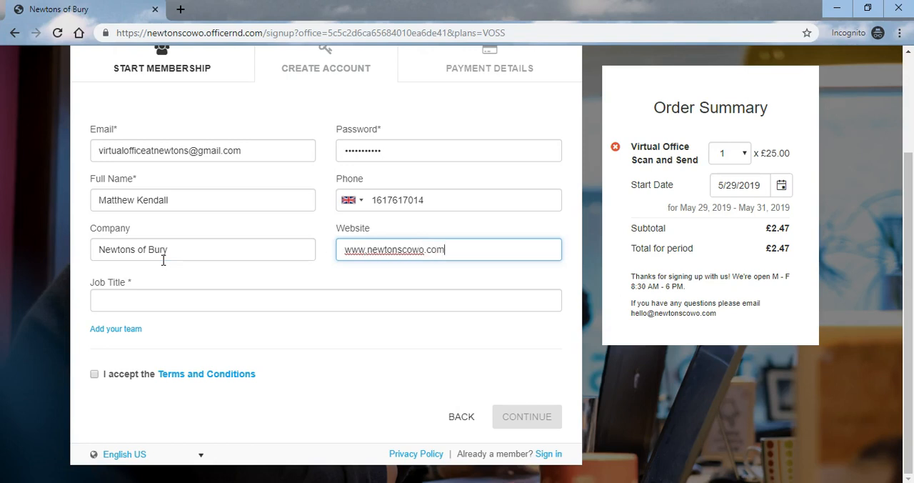
pyautogui.write('Founder')
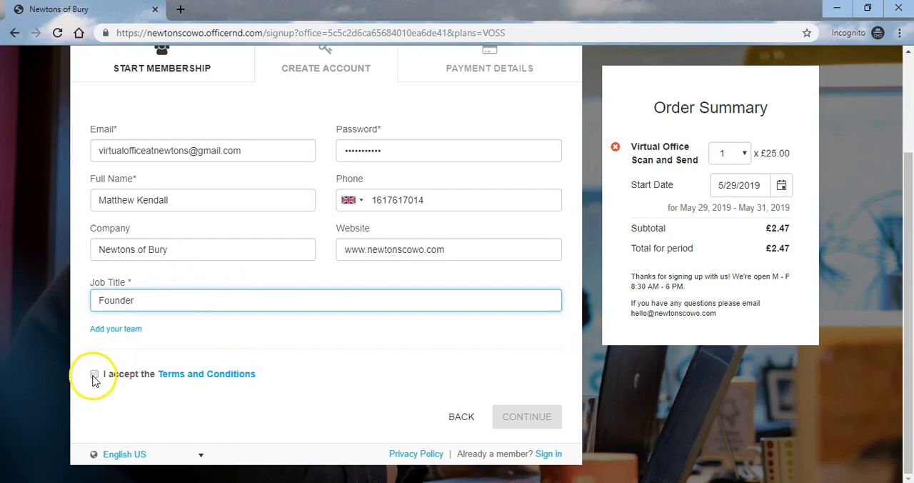
pyautogui.click(94, 373)
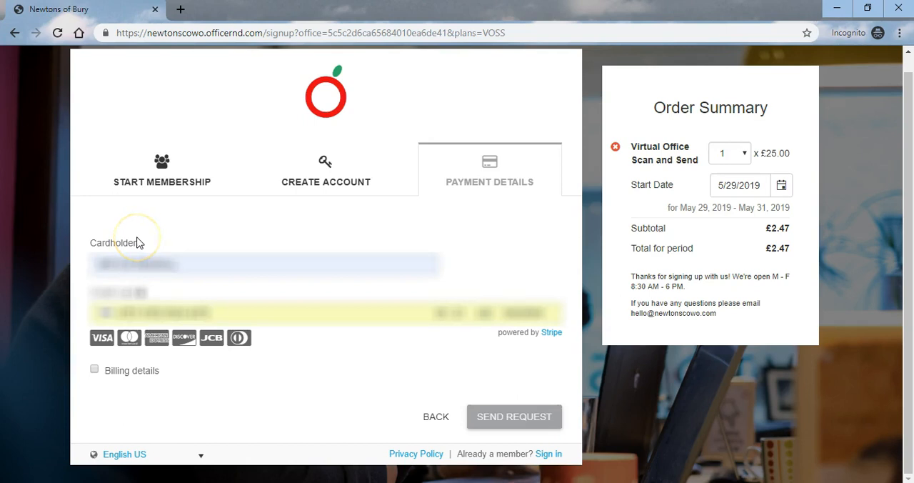
pyautogui.moveTo(503, 404)
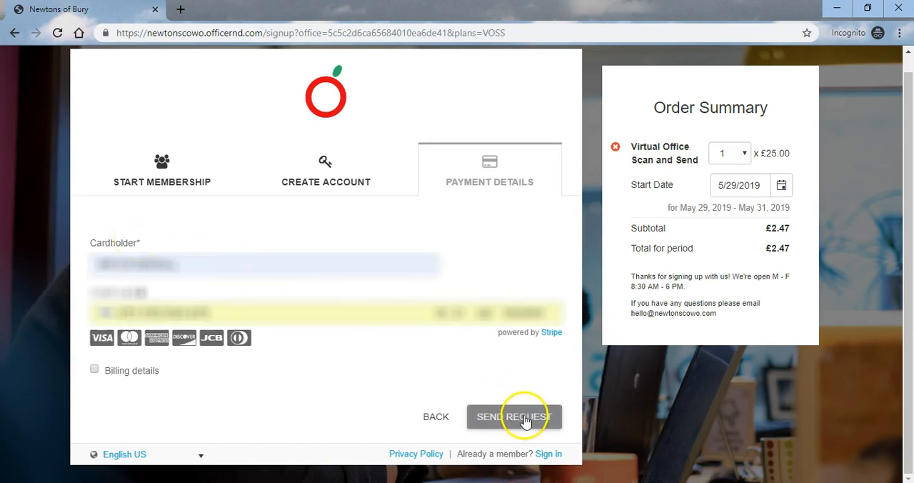
# - Send the membership request with the entered card payment details
pyautogui.click(515, 416)
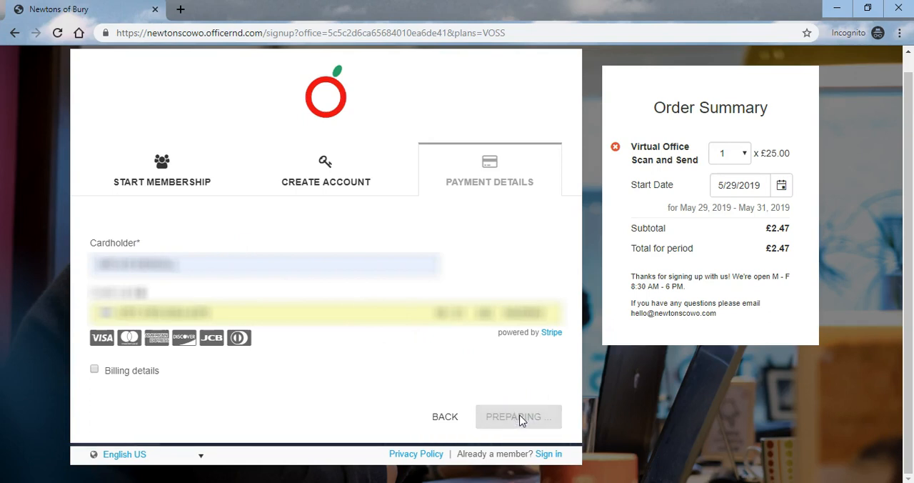
pyautogui.click(519, 416)
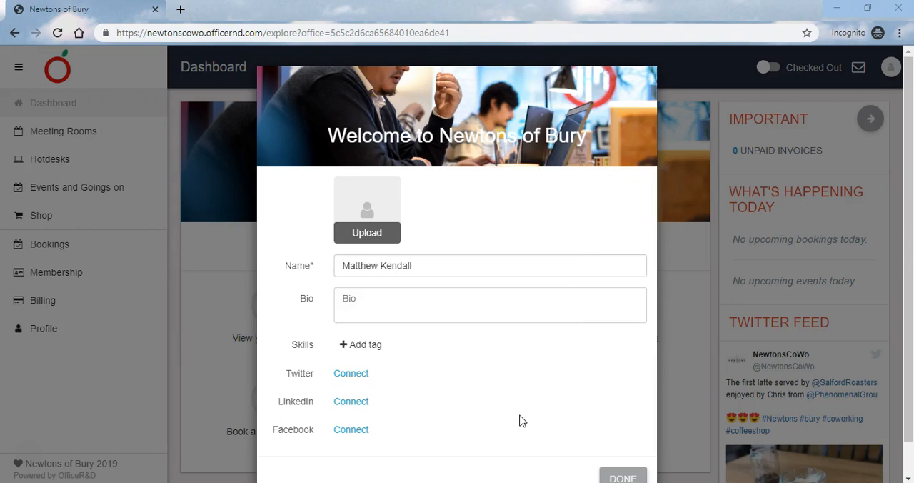
pyautogui.moveTo(857, 195)
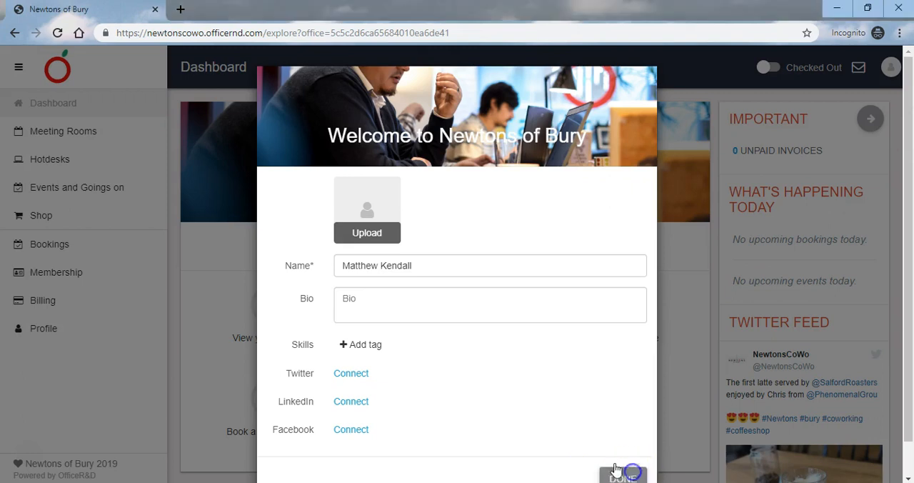
# - Finish the 'Welcome to Newtons of Bury' profile dialog with DONE
pyautogui.click(621, 474)
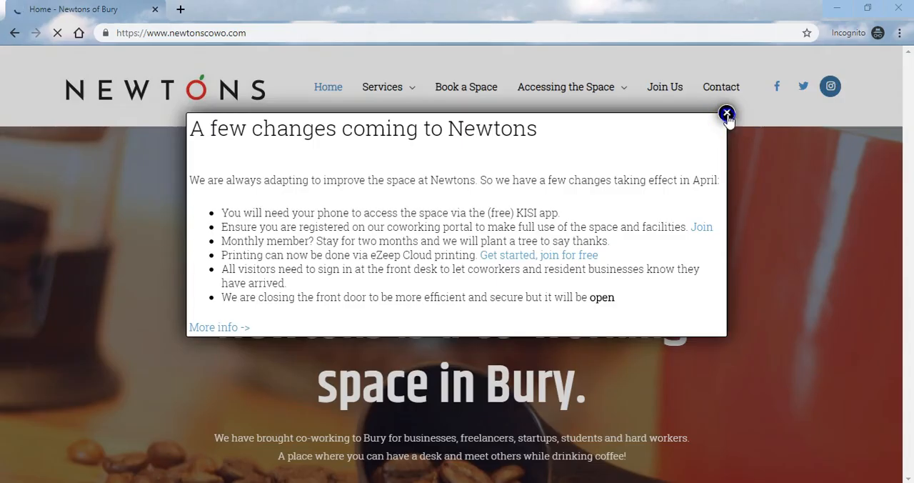
# - Dismiss the changes announcement popup and reopen the Virtual Office services page
pyautogui.click(726, 114)
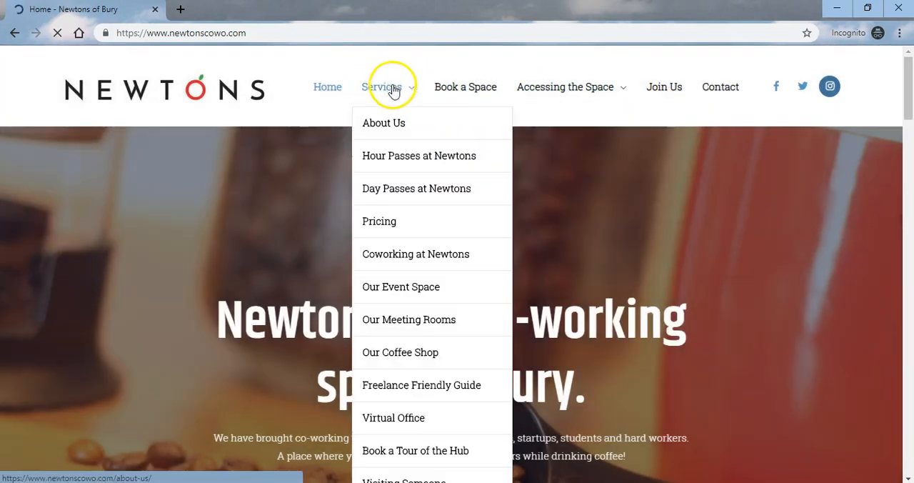
pyautogui.moveTo(404, 418)
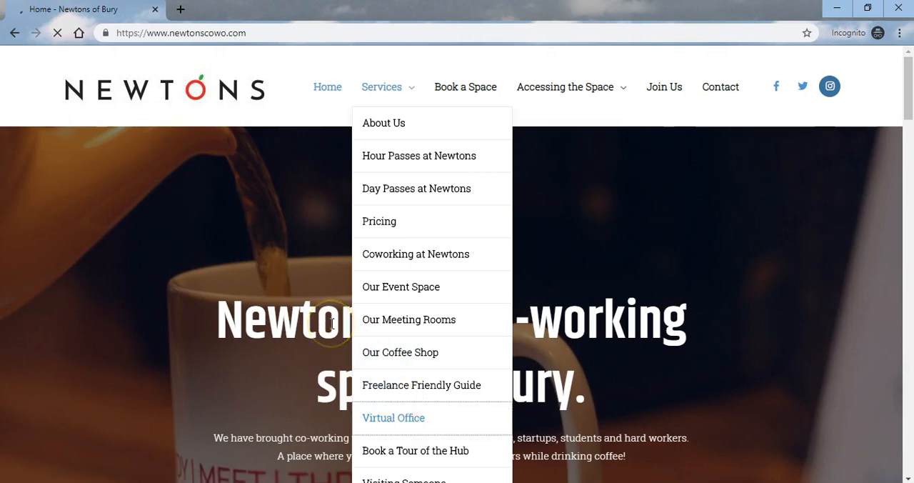
pyautogui.click(393, 417)
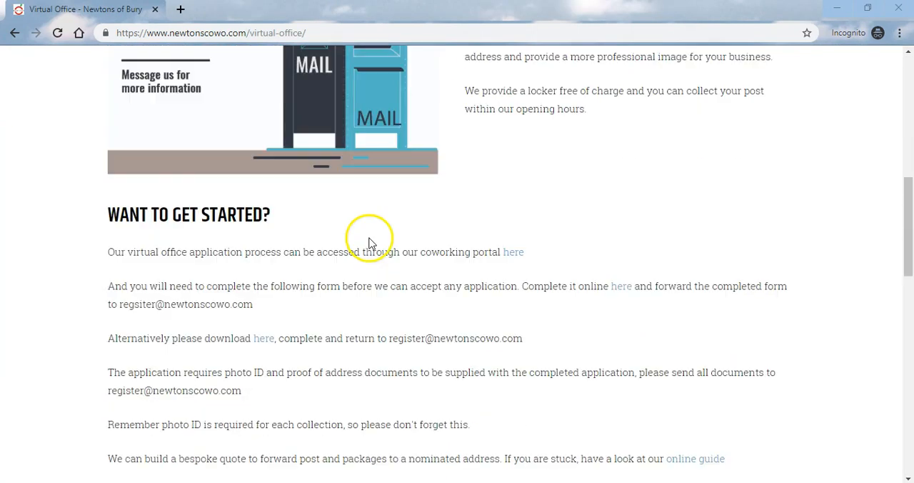
pyautogui.moveTo(542, 222)
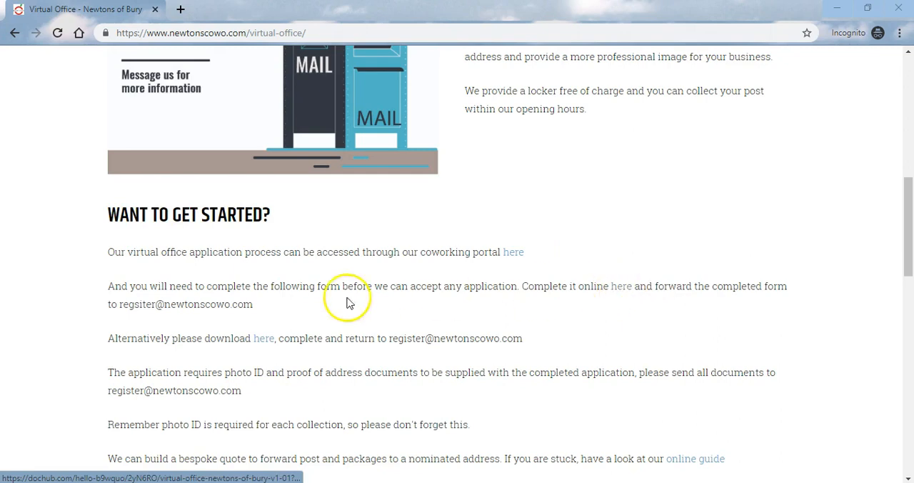
pyautogui.moveTo(350, 350)
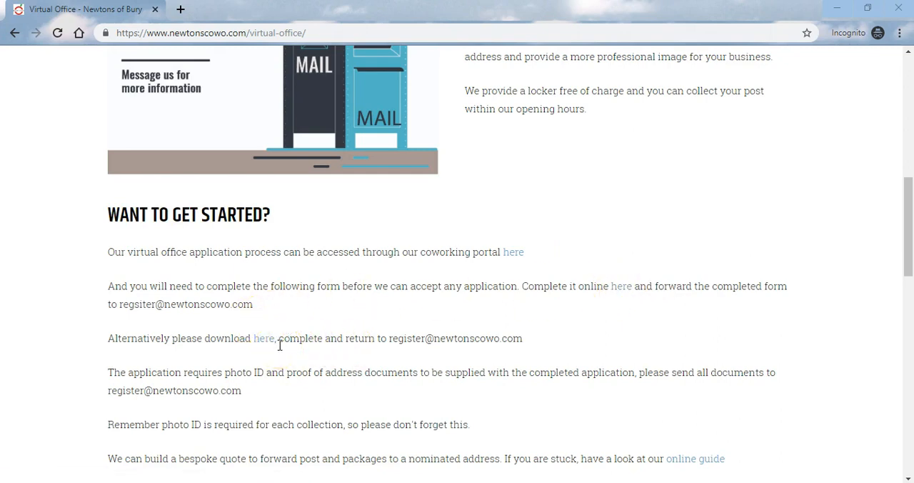
pyautogui.moveTo(280, 345)
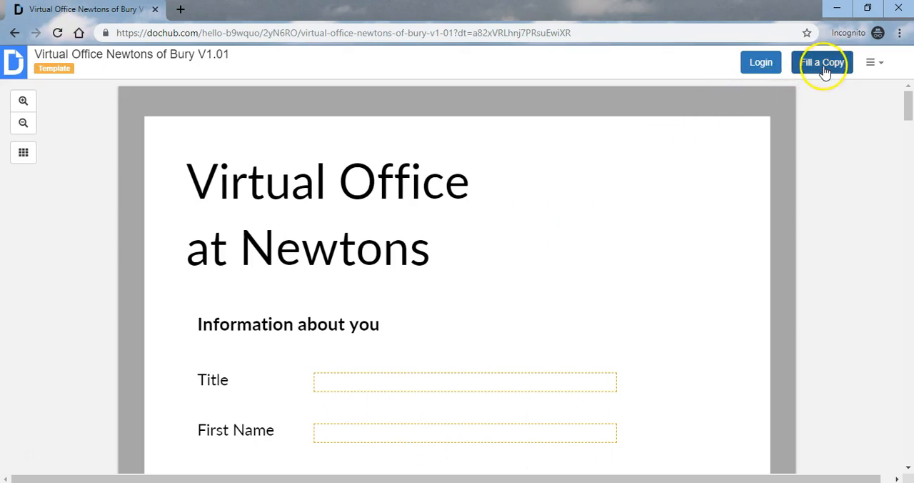
# - Start 'Fill a Copy' of the Virtual Office Newtons of Bury V1.01 form, bringing up the login prompt
pyautogui.click(822, 62)
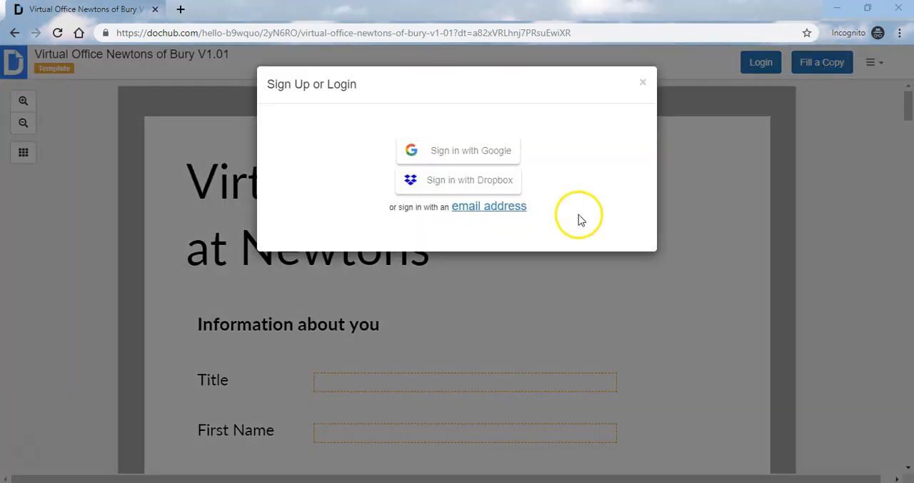